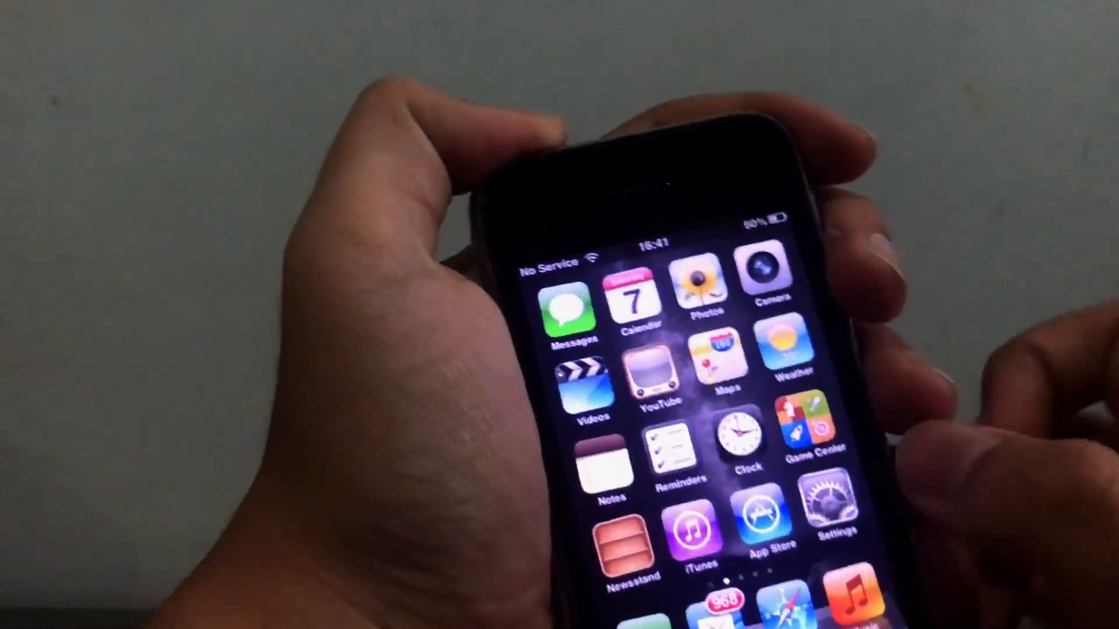
Swipe through the Home screen to reach the Calendar app's July 2018 month view
scroll("left", 3)
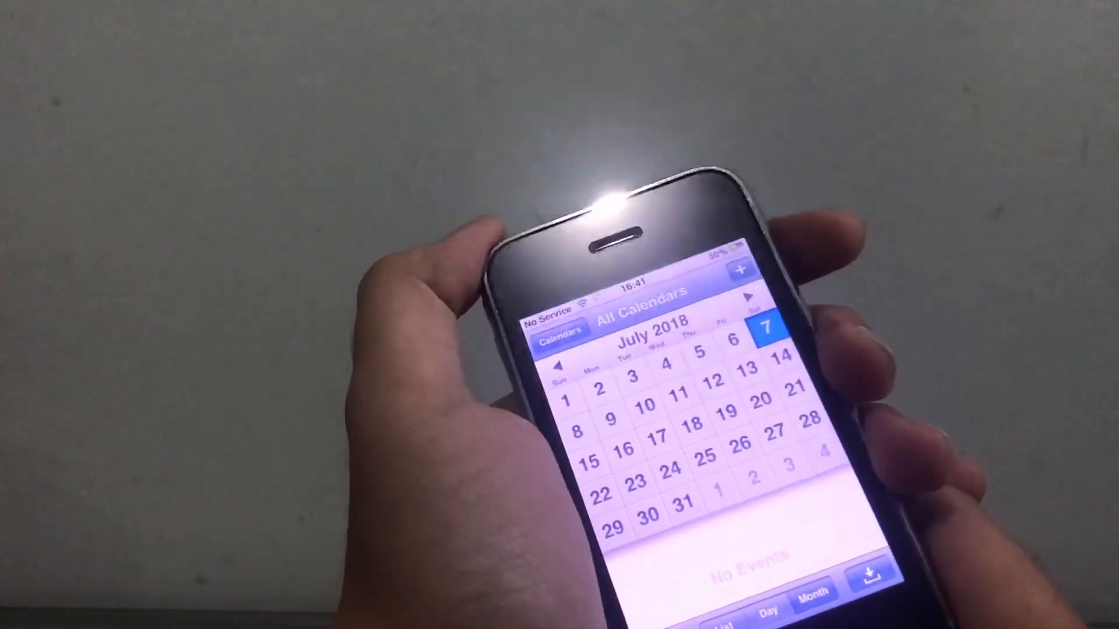
Browse YouTube's Featured, Search and Most Viewed lists to confirm videos load on the iPhone
key("home")
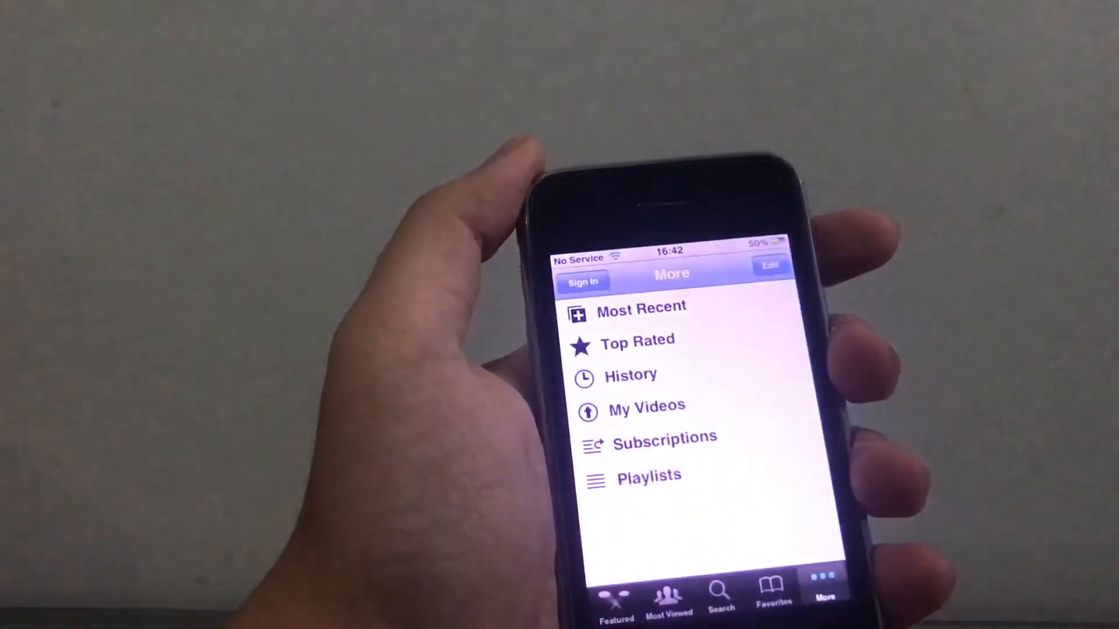
left_click(615, 599)
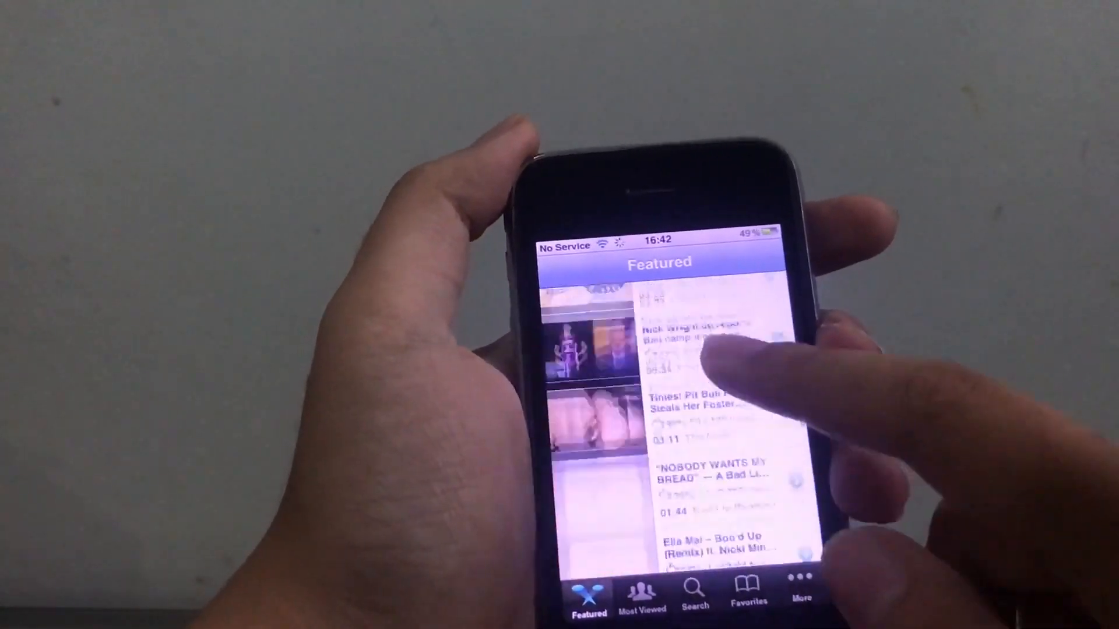
scroll("down", 3)
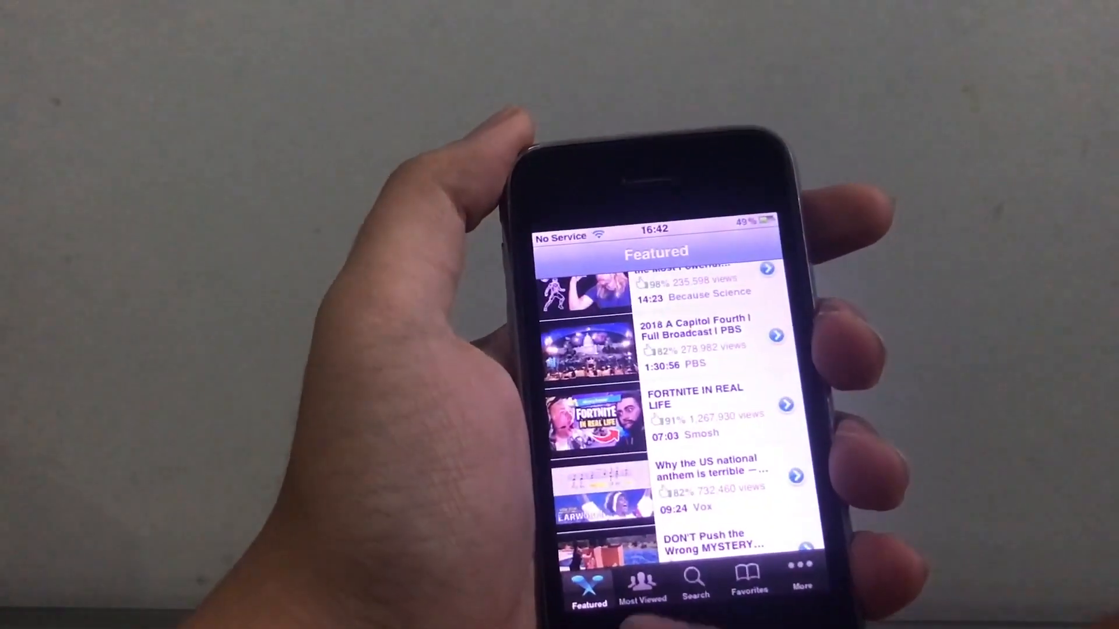
left_click(698, 578)
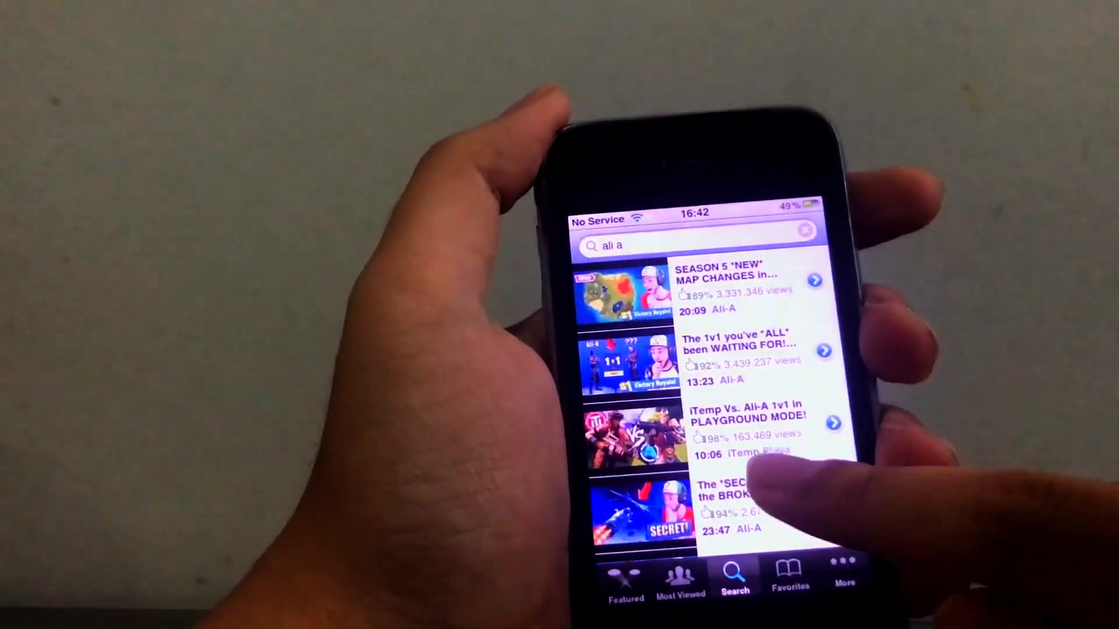
left_click(672, 577)
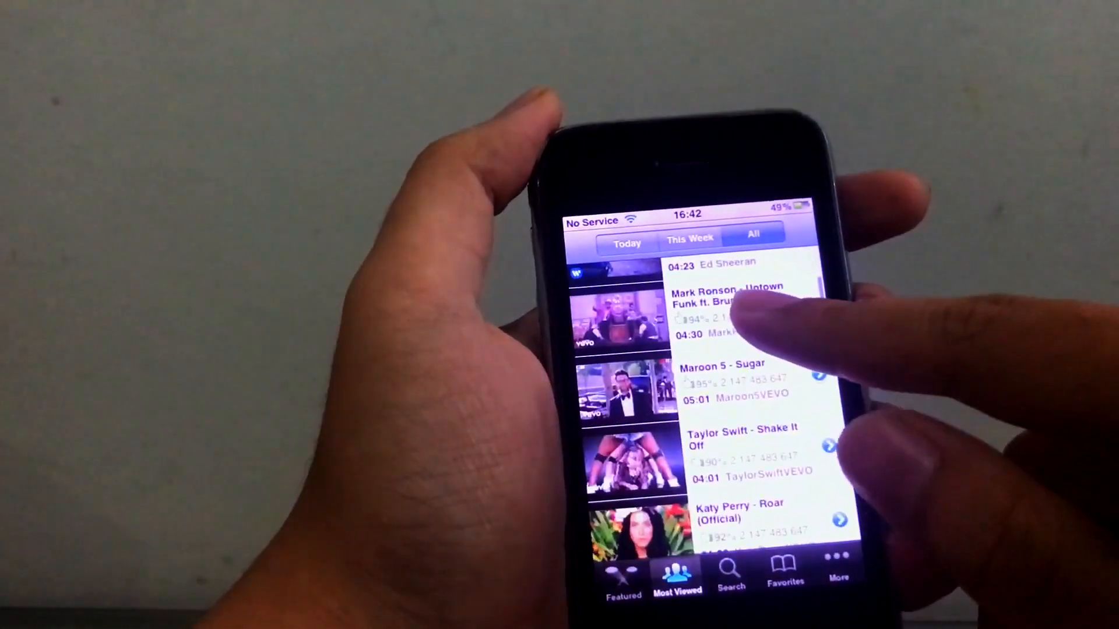
left_click(842, 574)
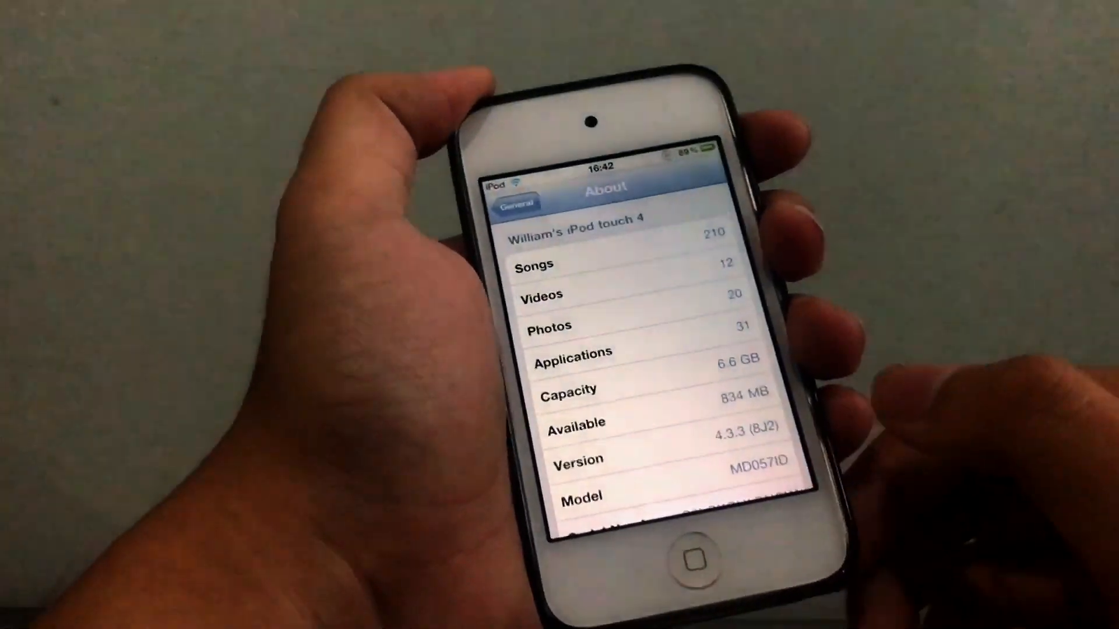
Leave the About screen showing iOS 4.3.3 on the iPod touch
left_click(689, 553)
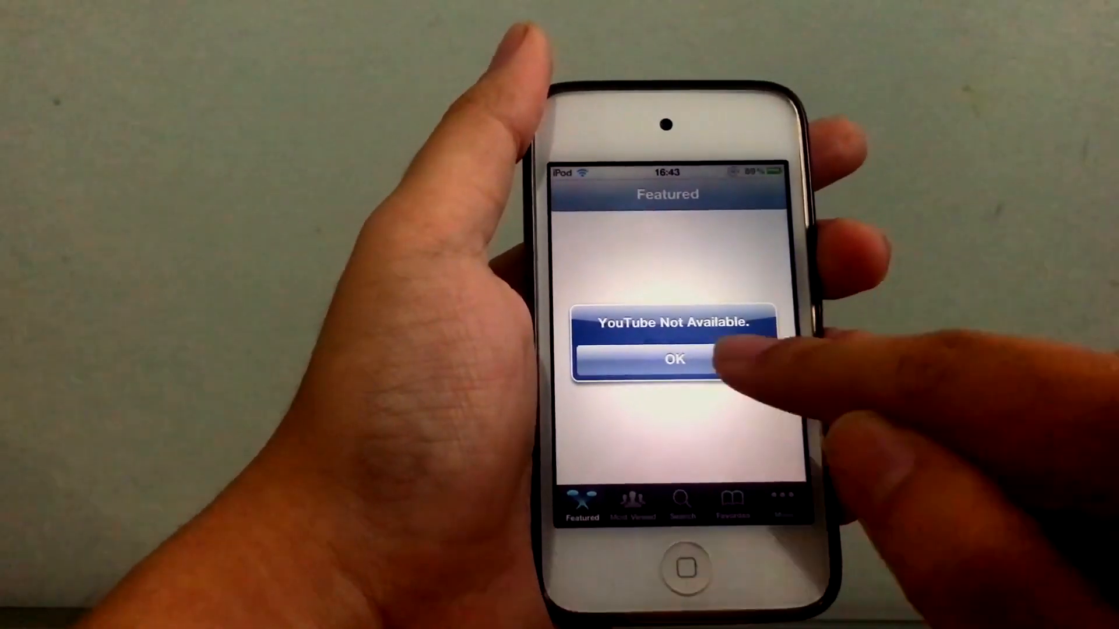
Dismiss the YouTube Not Available alerts across Featured, Search and Most Viewed
left_click(668, 360)
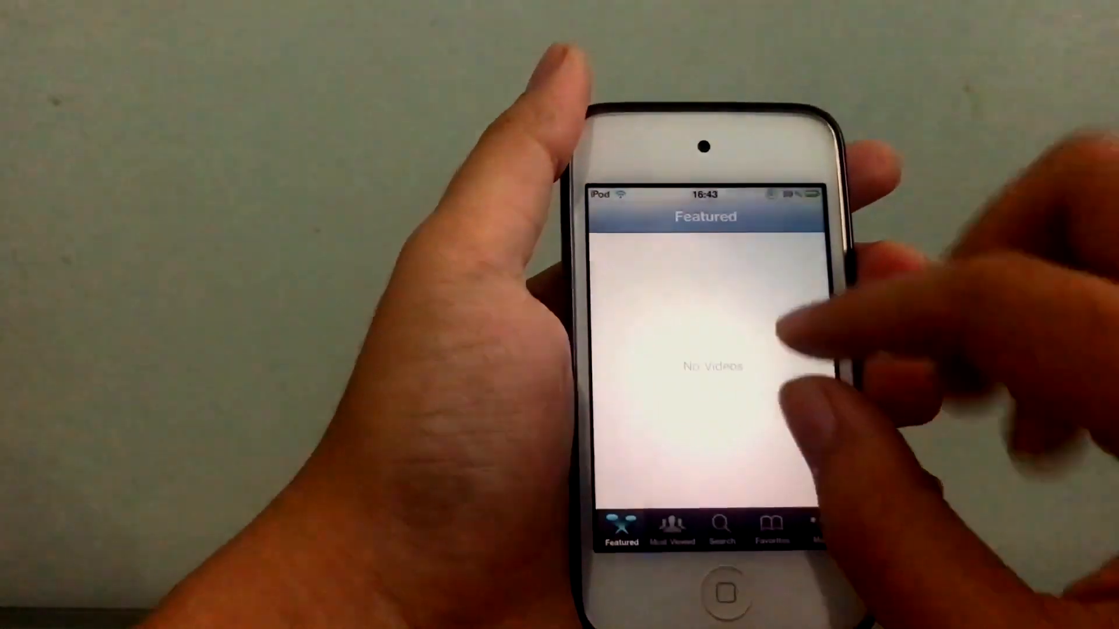
left_click(722, 520)
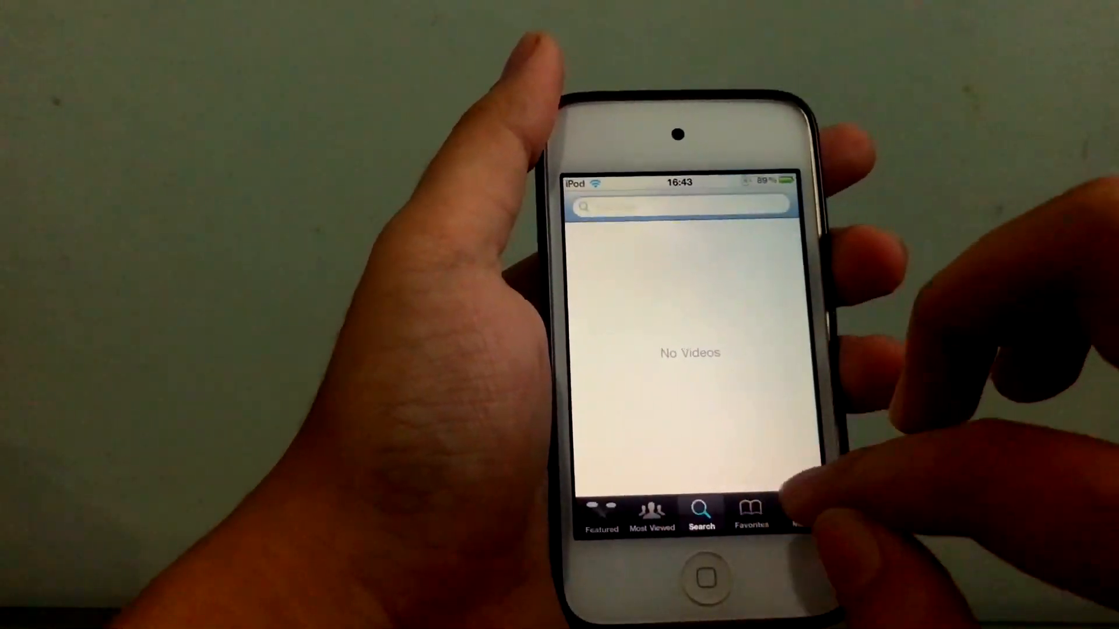
left_click(650, 513)
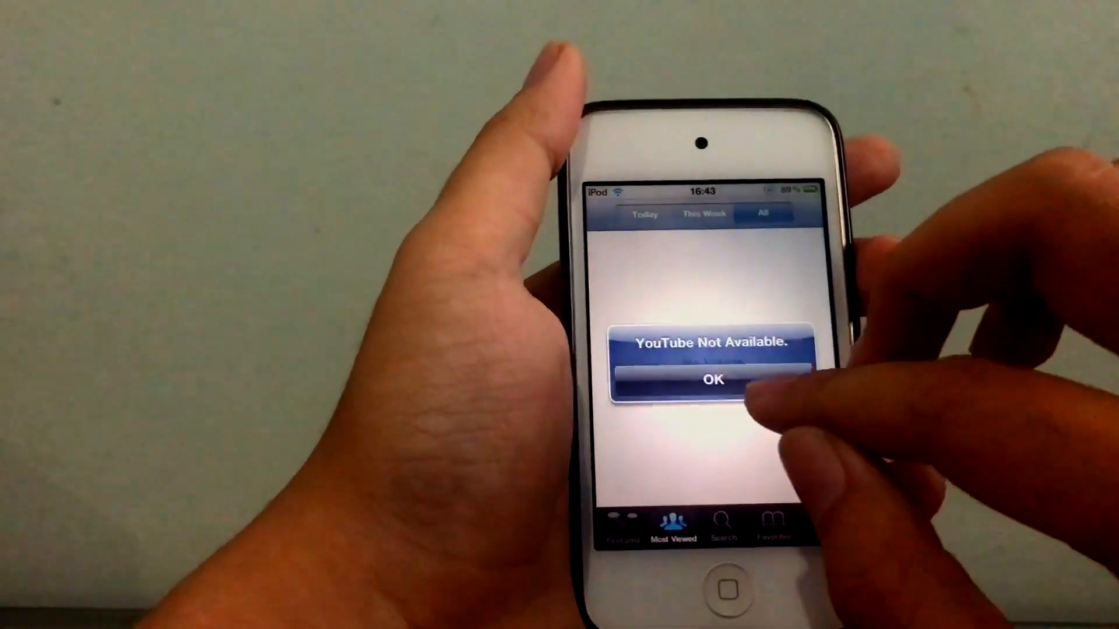
left_click(711, 379)
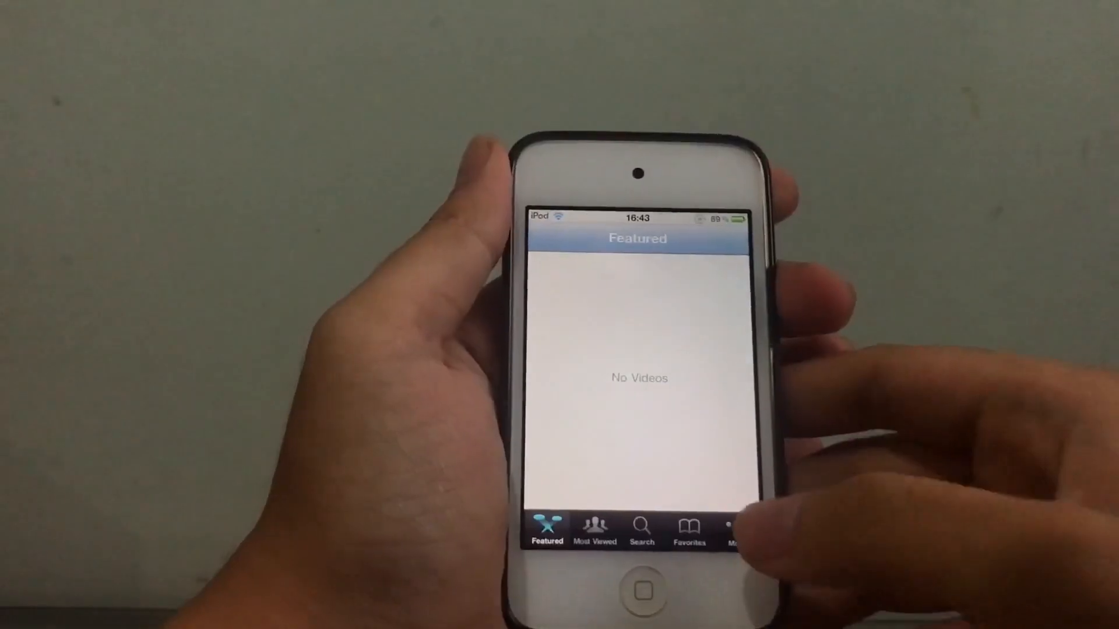
Cancel the YouTube sign-in under More, show Favorites is empty, and leave YouTube
left_click(732, 531)
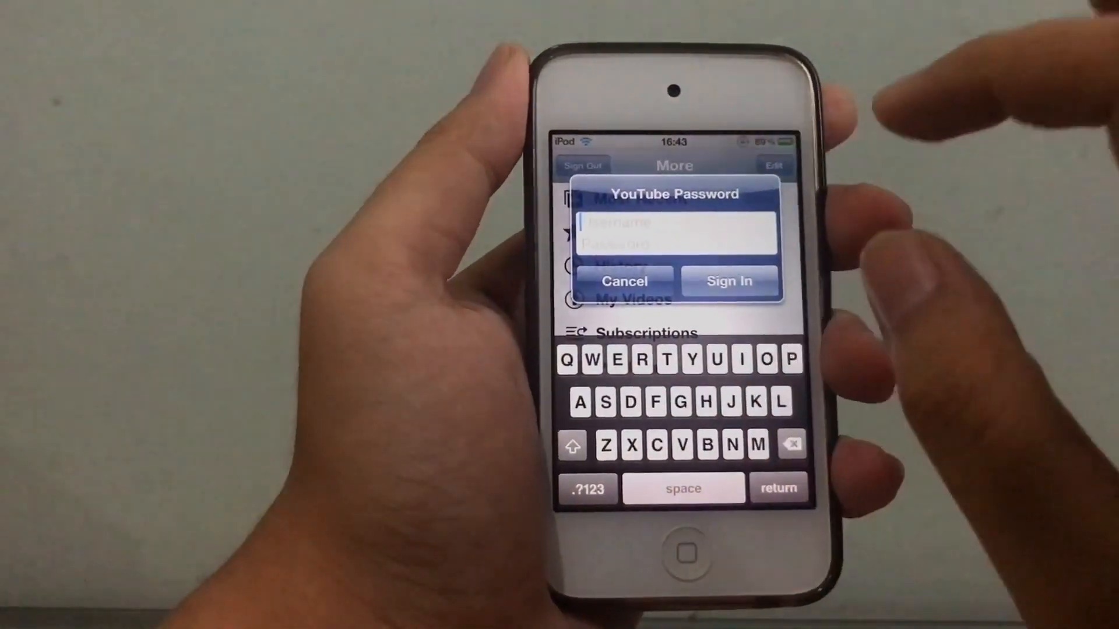
left_click(623, 281)
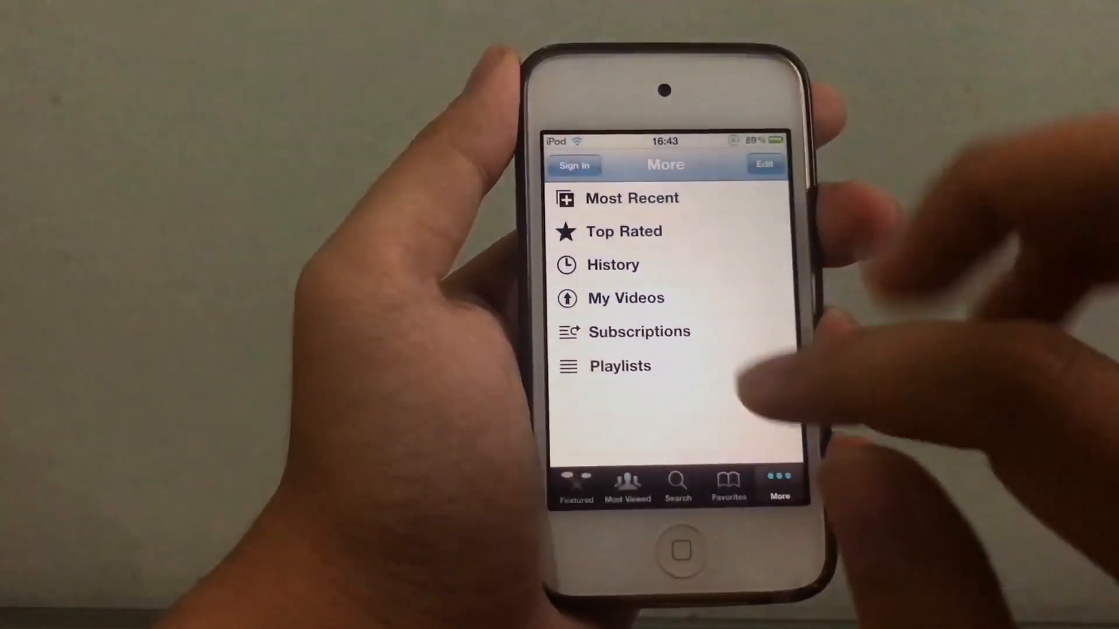
left_click(728, 485)
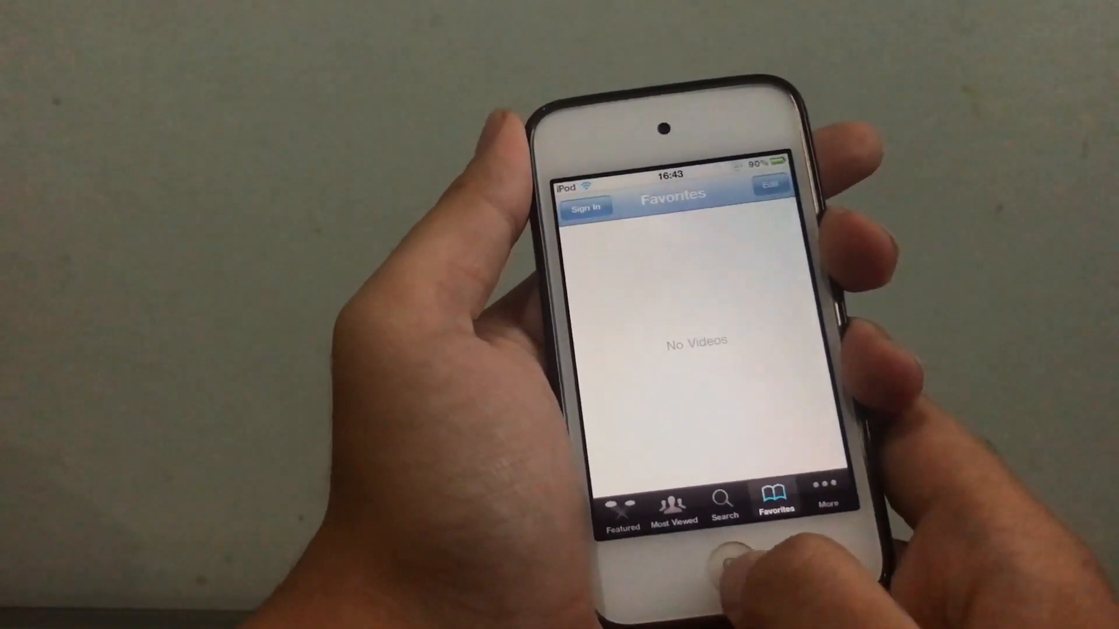
left_click(720, 549)
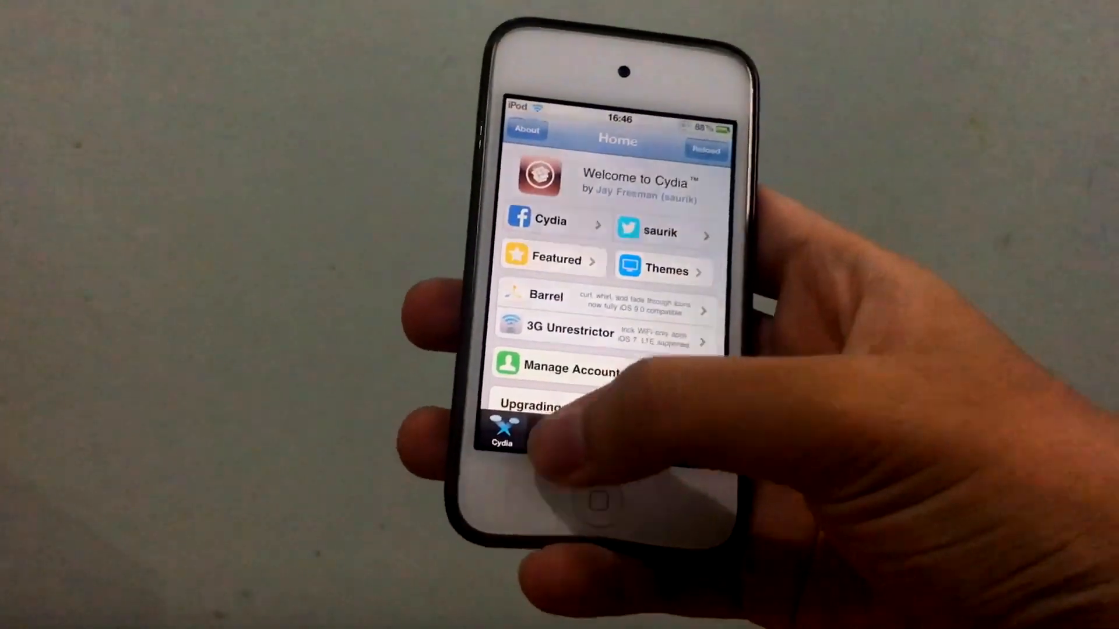
Add cydia.invoxiplaygames.uk as a Cydia source and return after the refresh completes
left_click(598, 545)
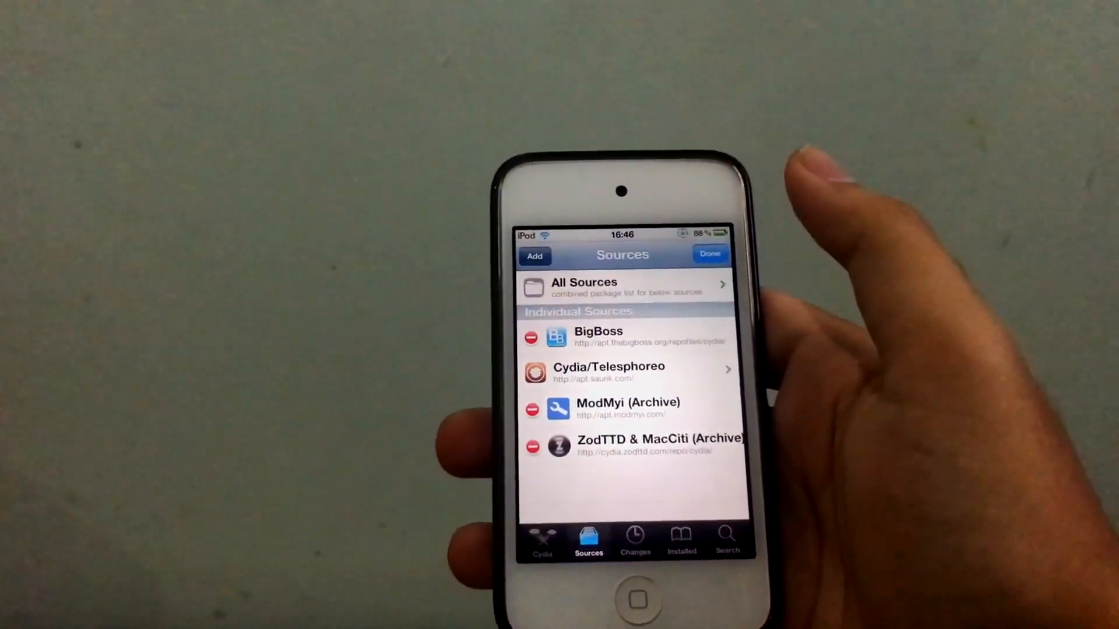
left_click(535, 256)
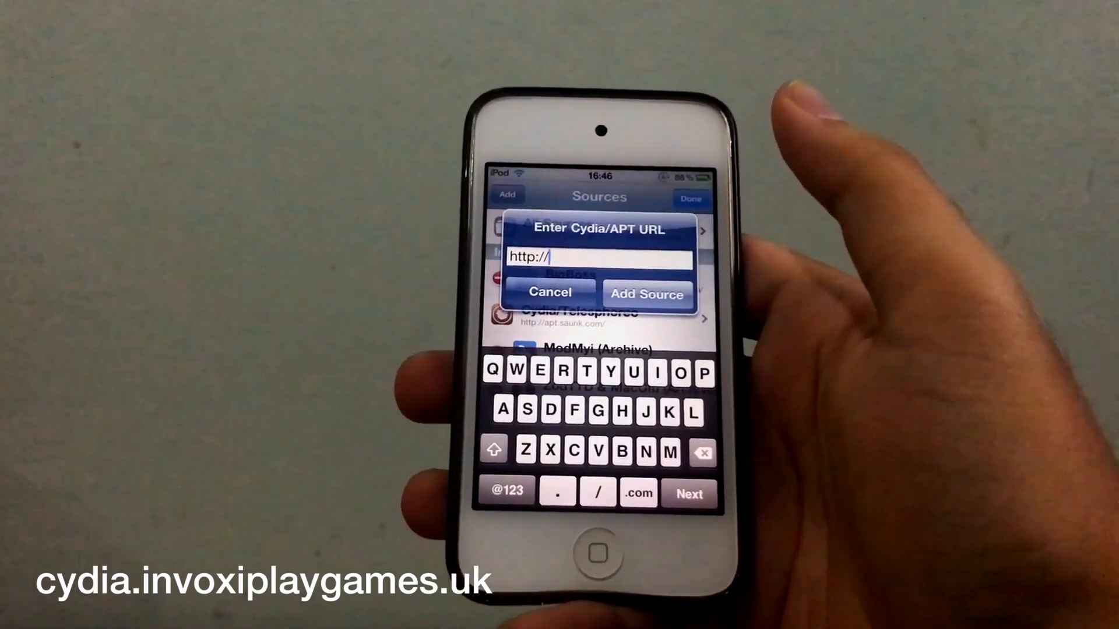
type("cydia.invoxiplaygames.uk")
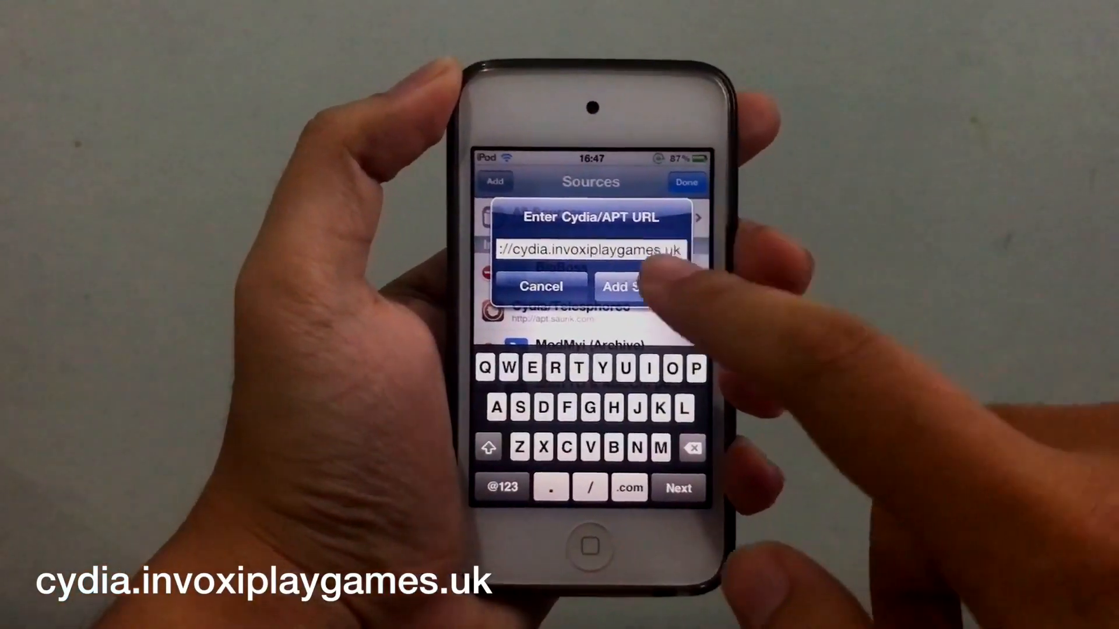
left_click(622, 287)
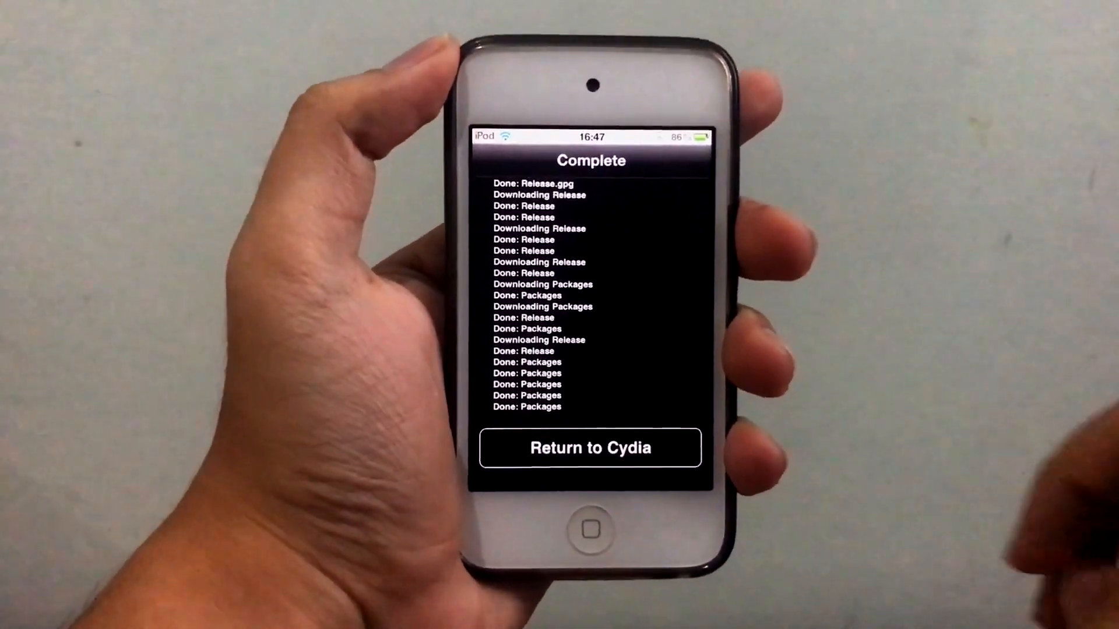
left_click(589, 447)
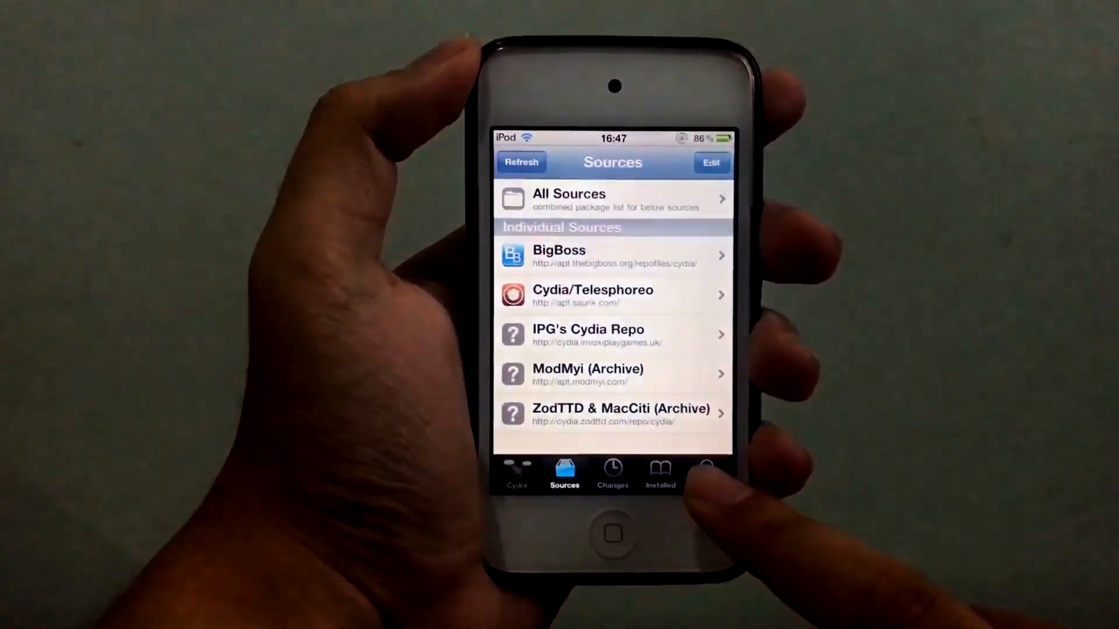
Search Cydia for 'Tub' and open the TubeFixer 1.1 package details from IPG's Cydia Repo
left_click(704, 472)
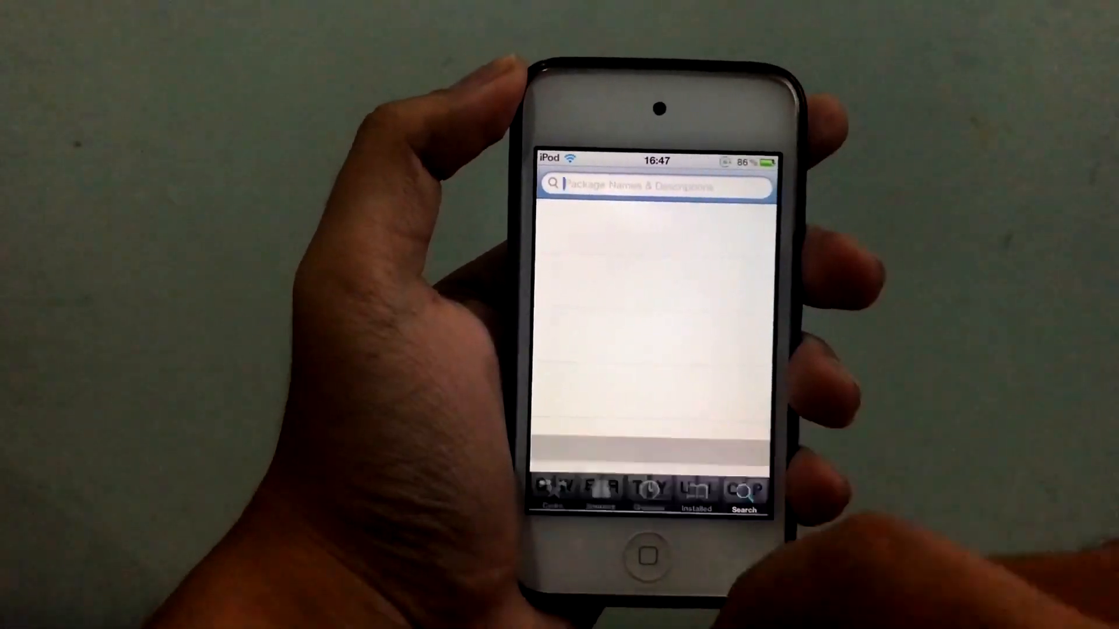
type("Tubefi")
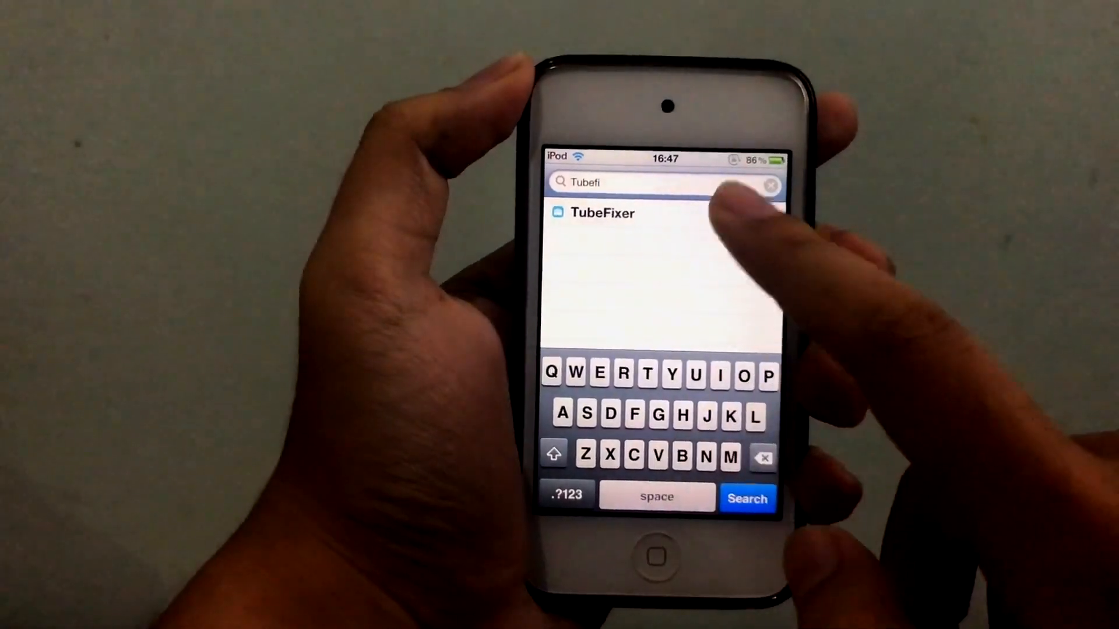
left_click(604, 212)
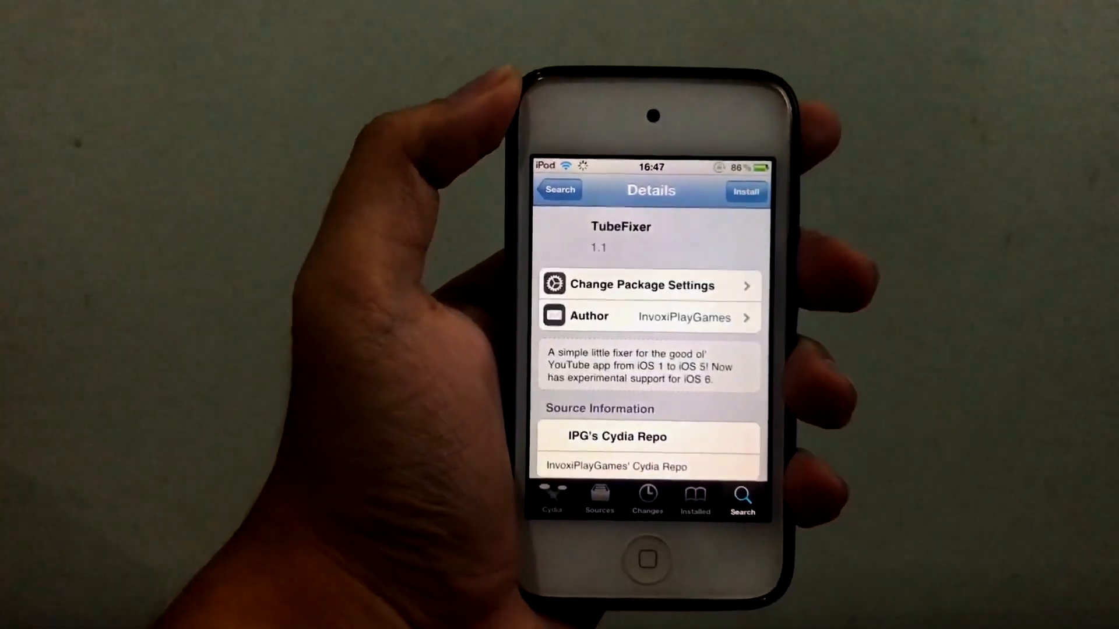